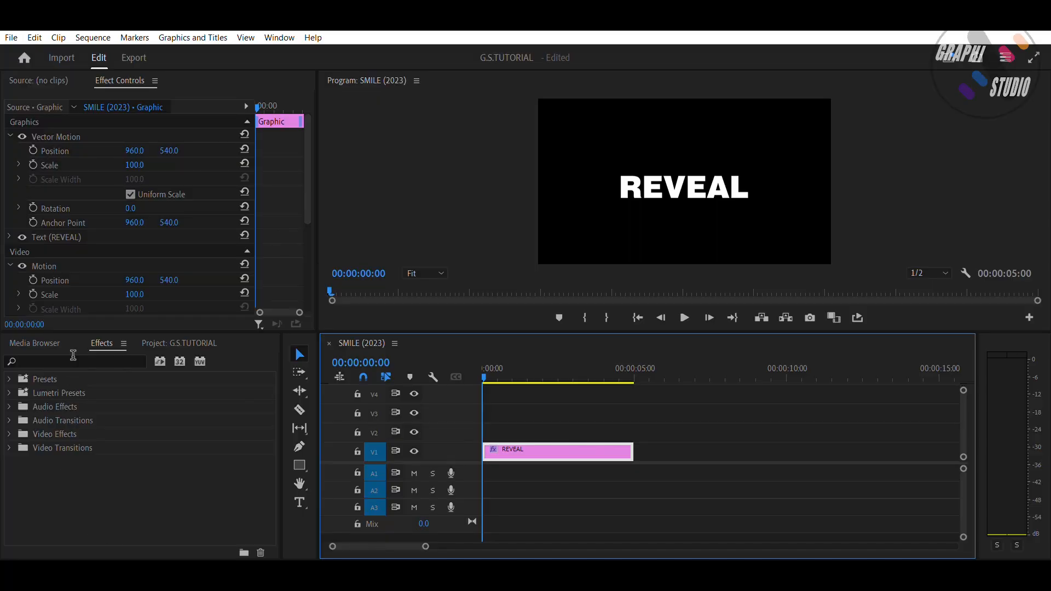
# - Search the Effects panel for 'Linear Wipe' and apply it to the REVEAL clip
pyautogui.write('LINEAR W')
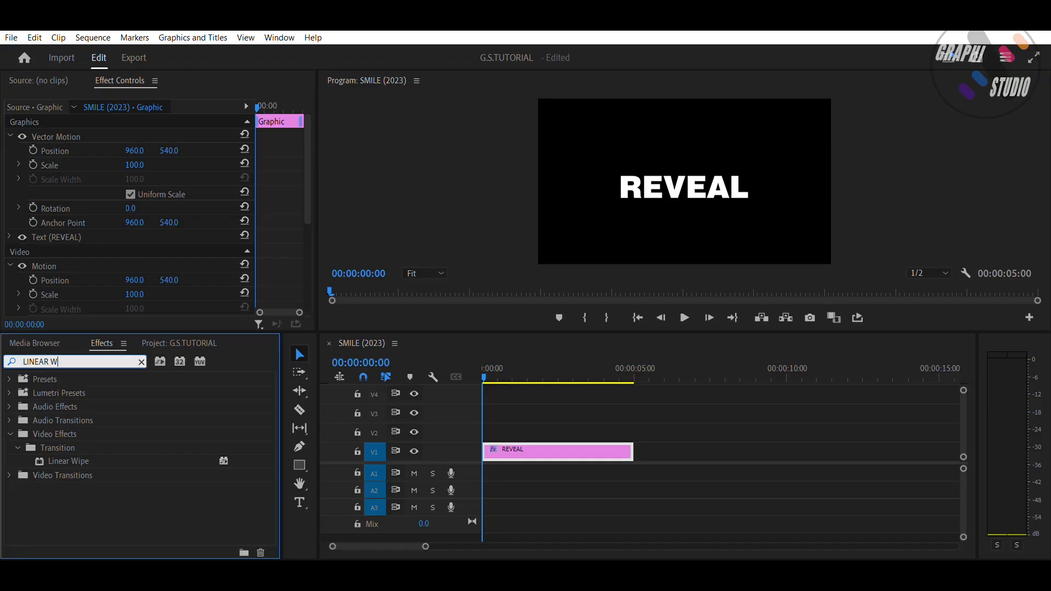
pyautogui.click(68, 461)
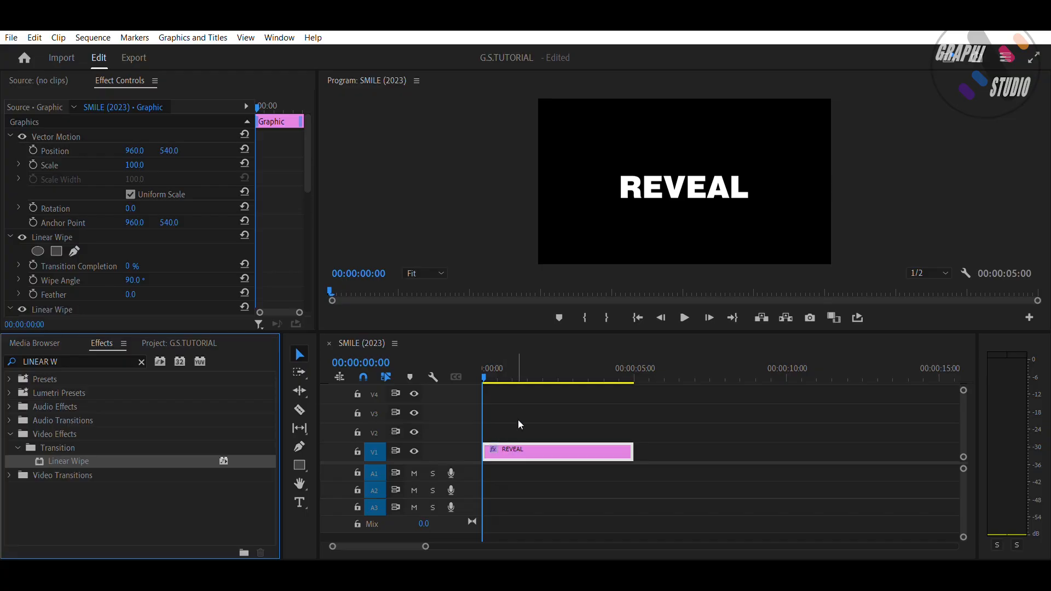
# - Keyframe the first wipe's Transition Completion at 100% at 00:00
pyautogui.scroll(-3)
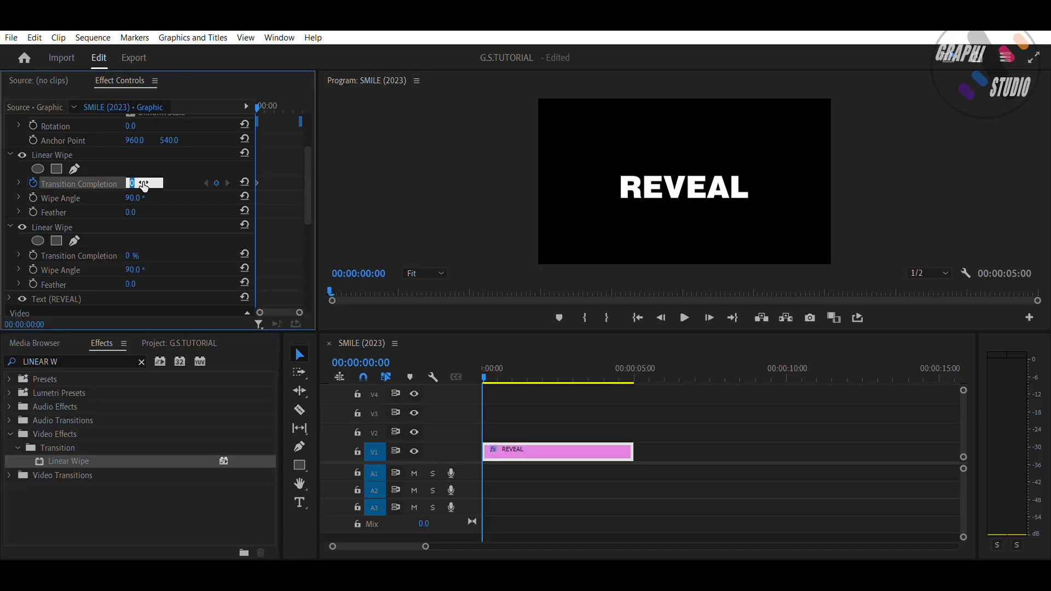
pyautogui.write('100 %')
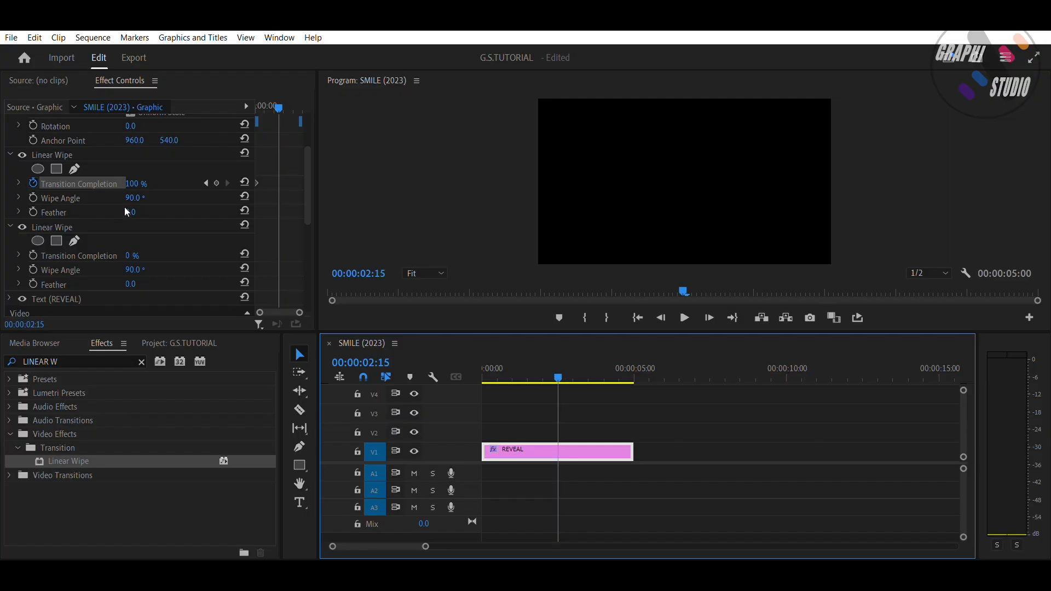
pyautogui.moveTo(220, 173)
pyautogui.write('0')
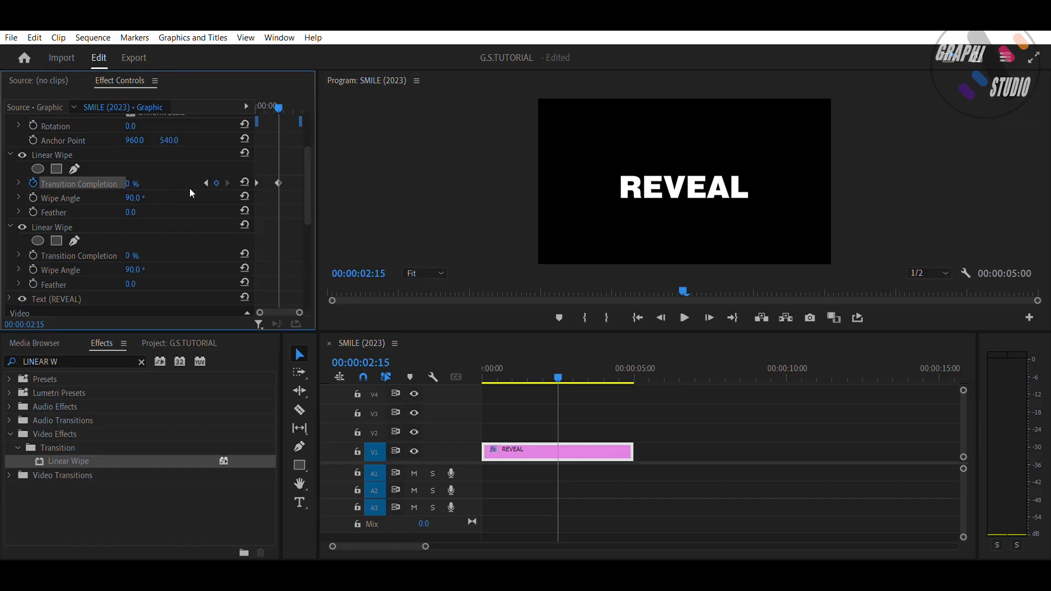
# - Edit the first Linear Wipe's Wipe Angle value toward -90°
pyautogui.doubleClick(135, 197)
pyautogui.write('-90')
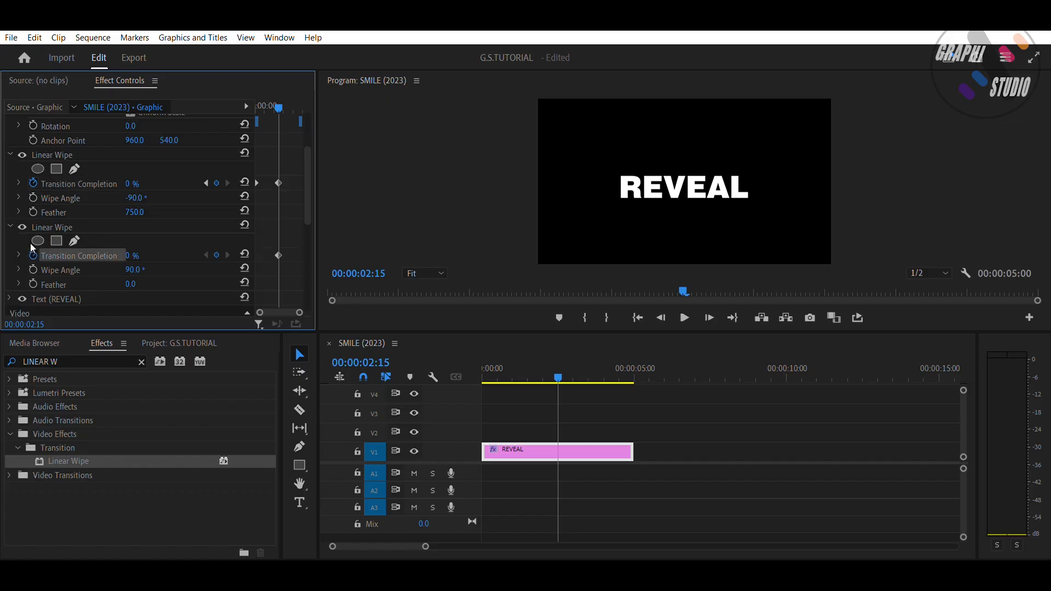
# - Add a Transition Completion keyframe to the second wipe and play back the REVEAL wipe-in
pyautogui.click(650, 382)
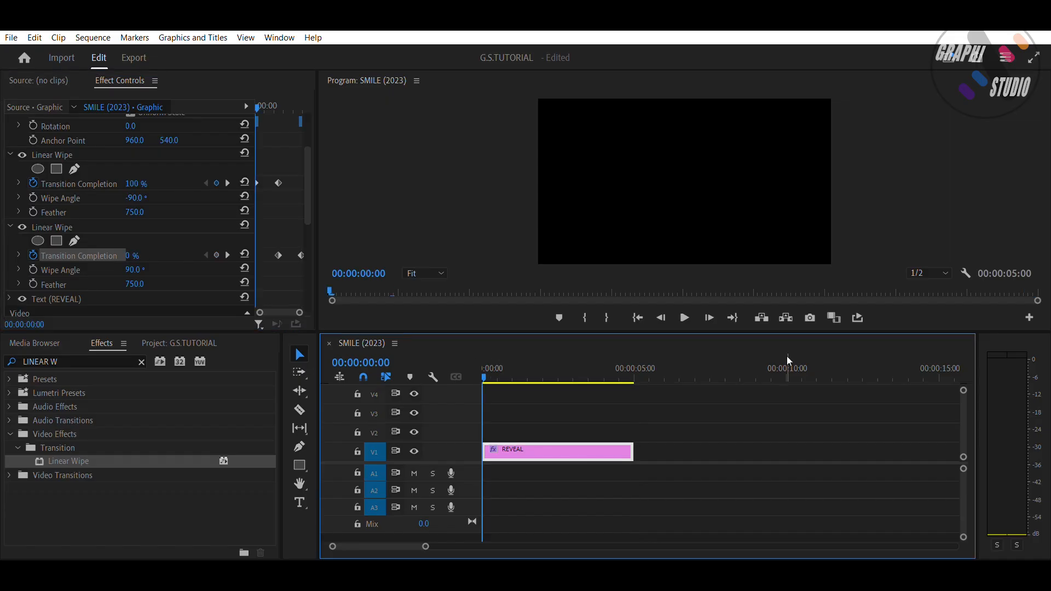
pyautogui.click(683, 317)
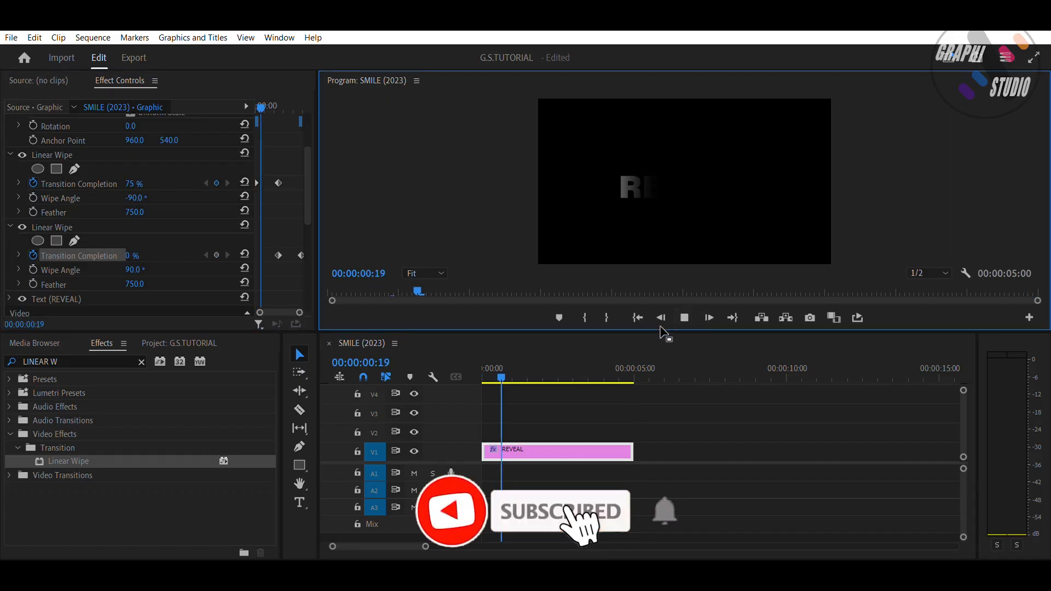